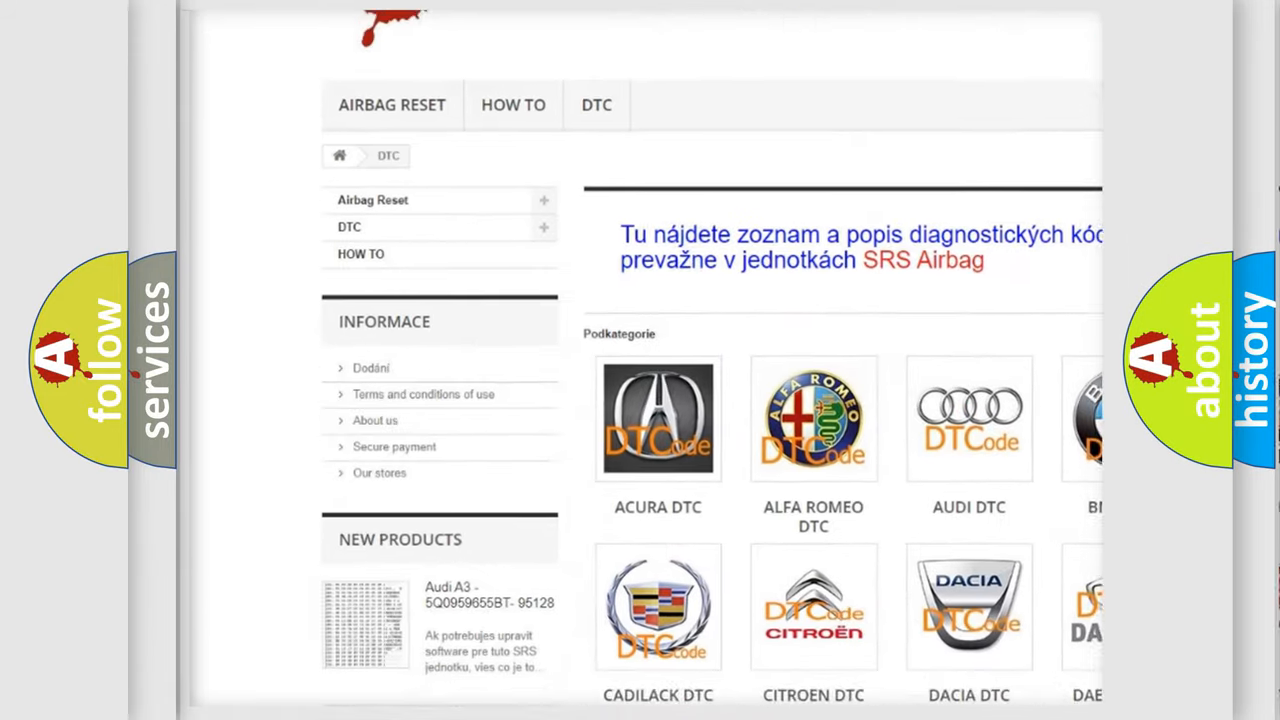
# Scroll the DTC category page to show the car-make tiles from Acura to Infiniti.
pyautogui.scroll(-3)
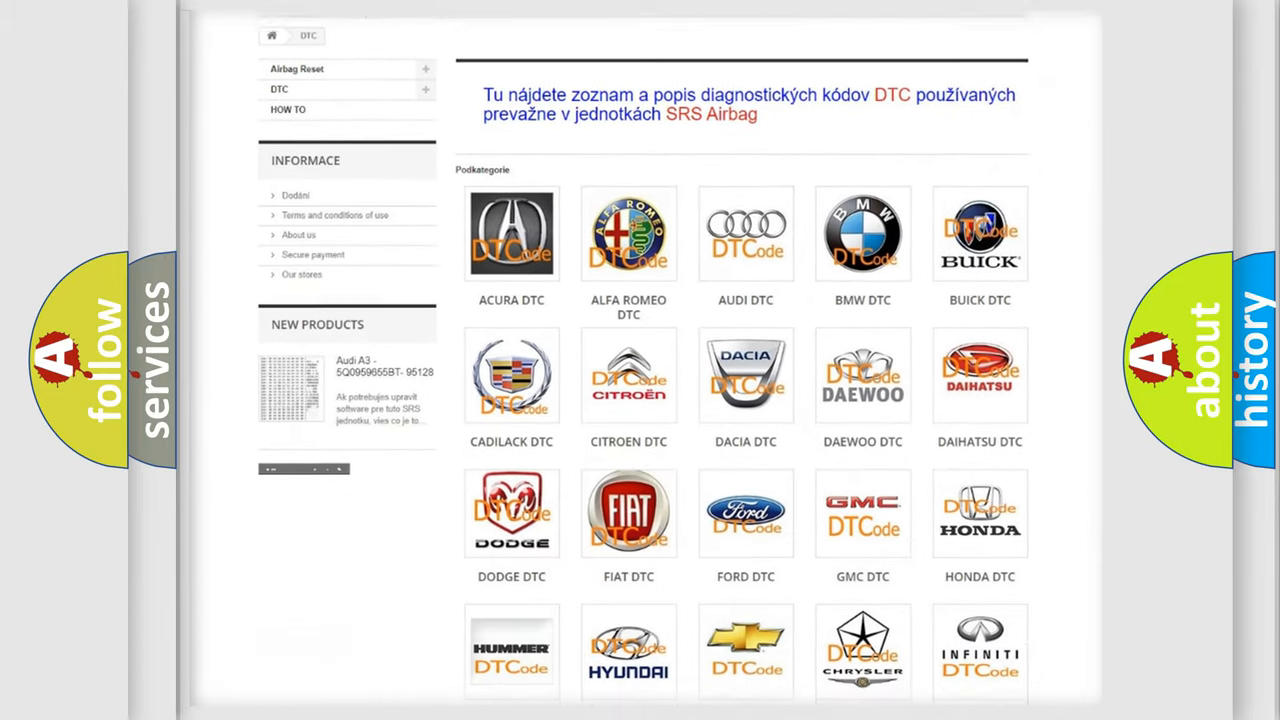
pyautogui.scroll(-3)
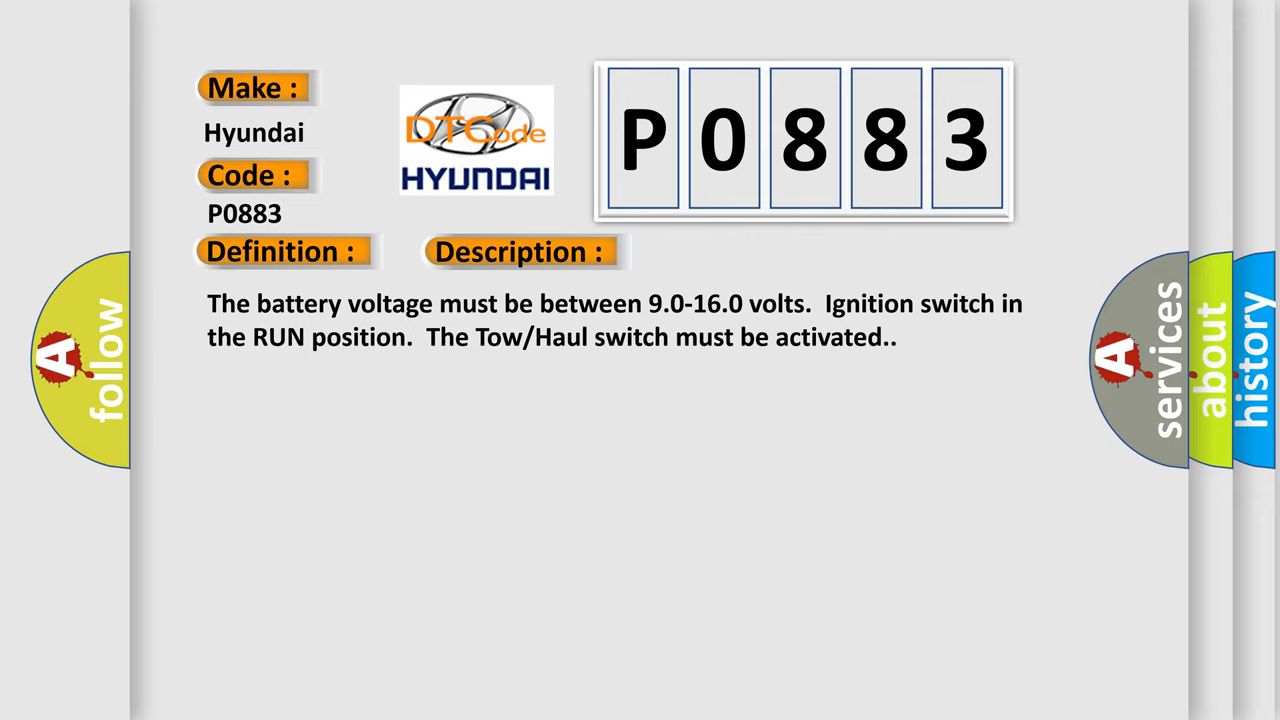
# Advance the P0883 slide to reveal the Definition and Description battery-voltage text.
pyautogui.click(736, 252)
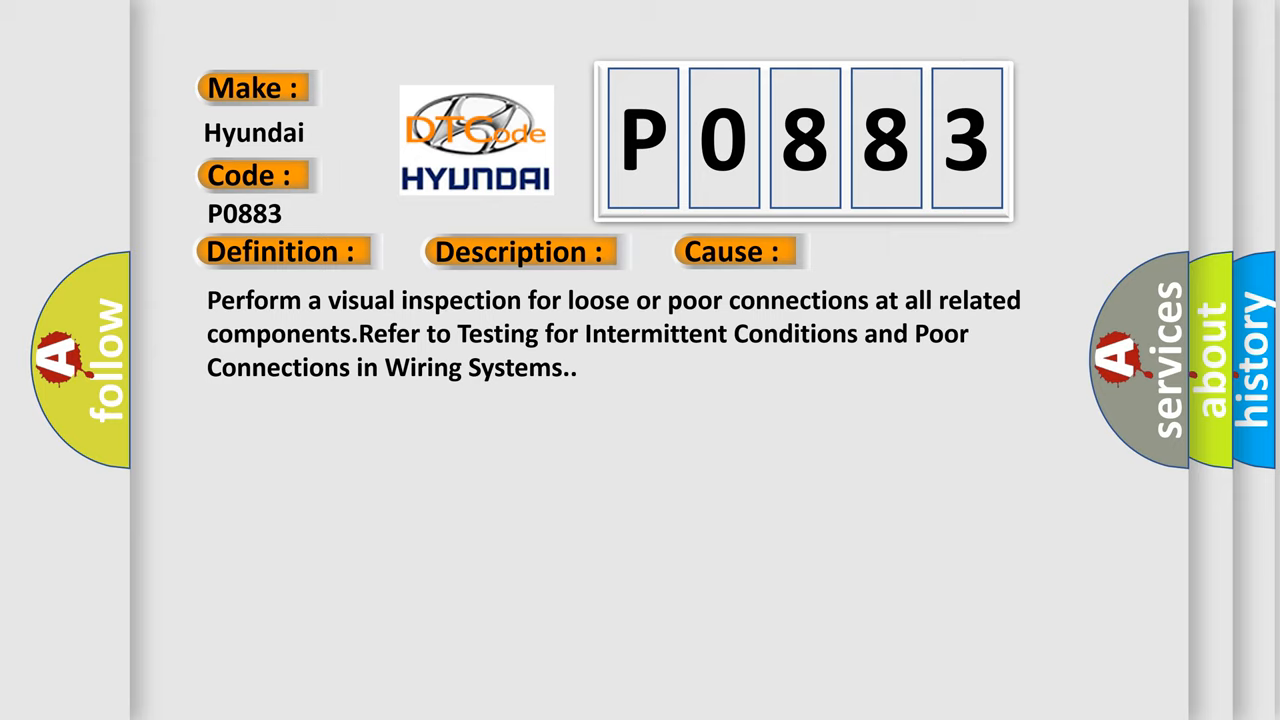